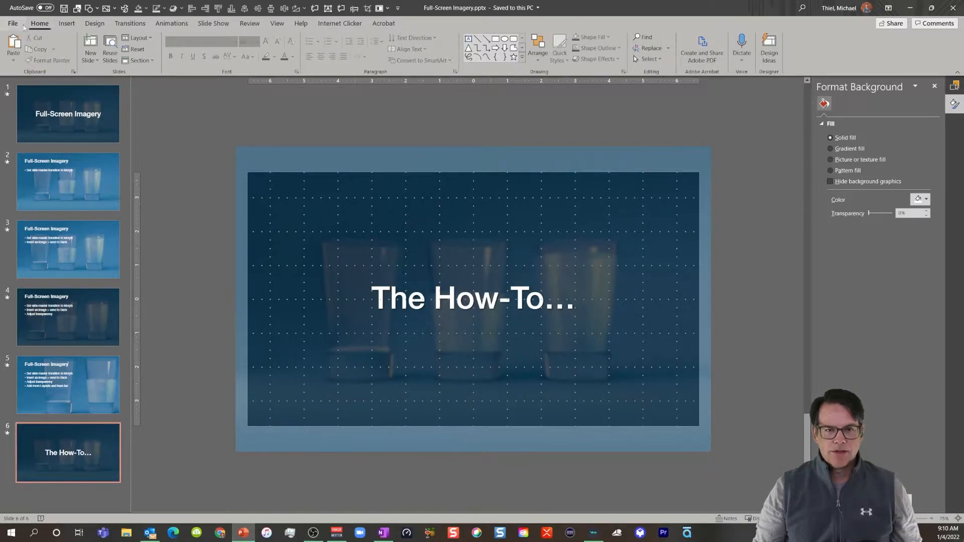
Create a new blank presentation and apply the black custom theme from the Themes gallery
click(12, 11)
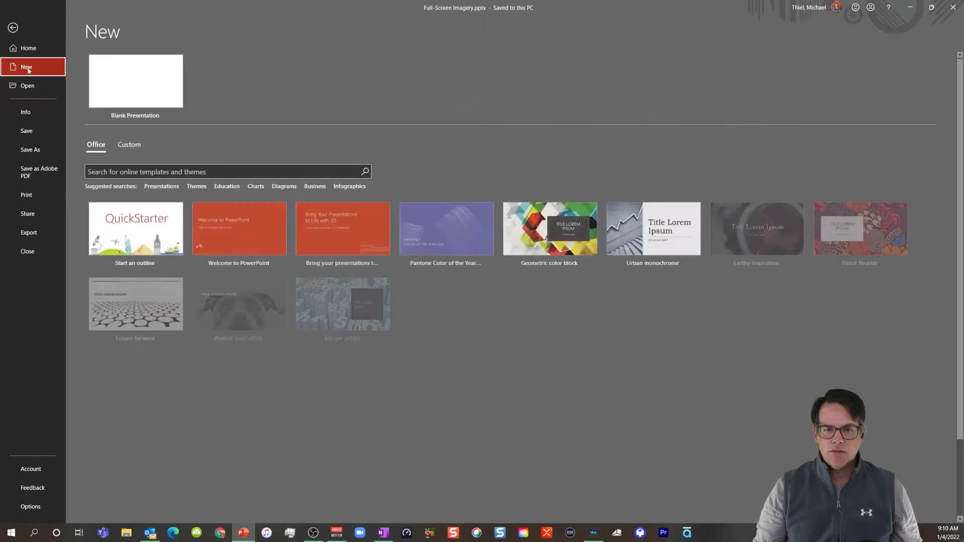
click(135, 80)
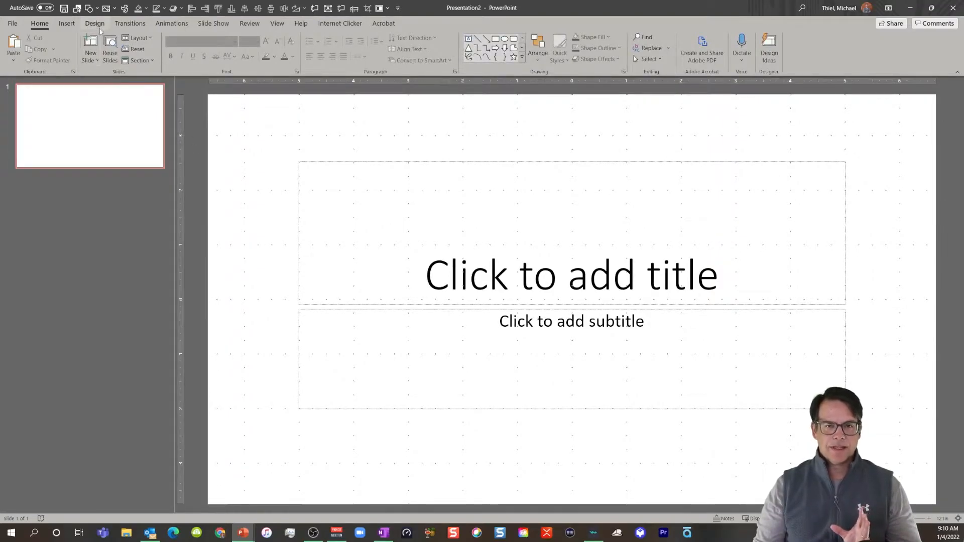
click(94, 23)
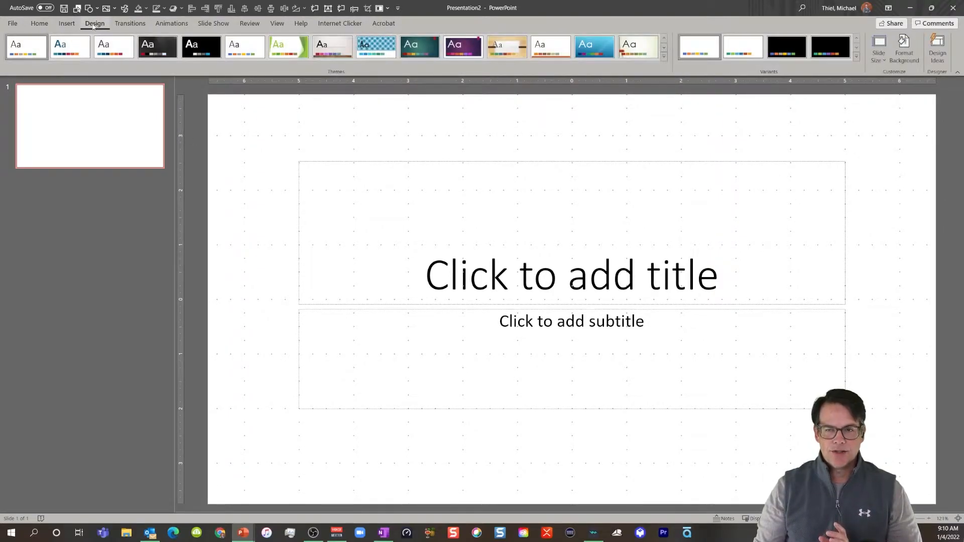
click(664, 54)
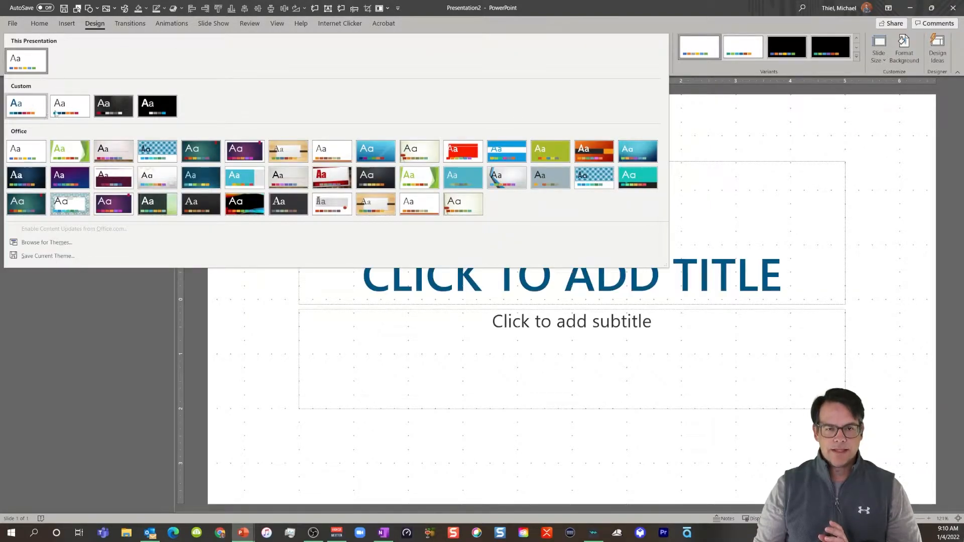
click(156, 106)
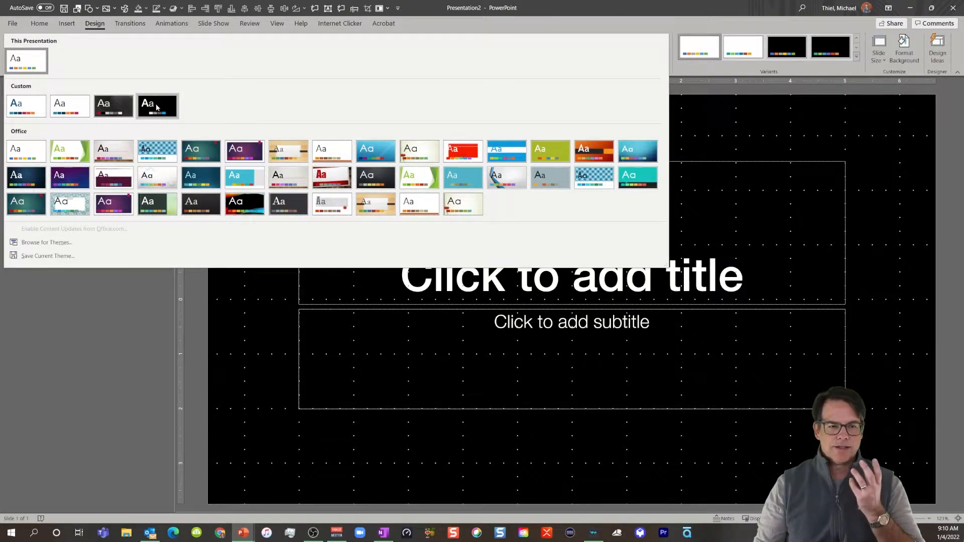
mouse_move(157, 110)
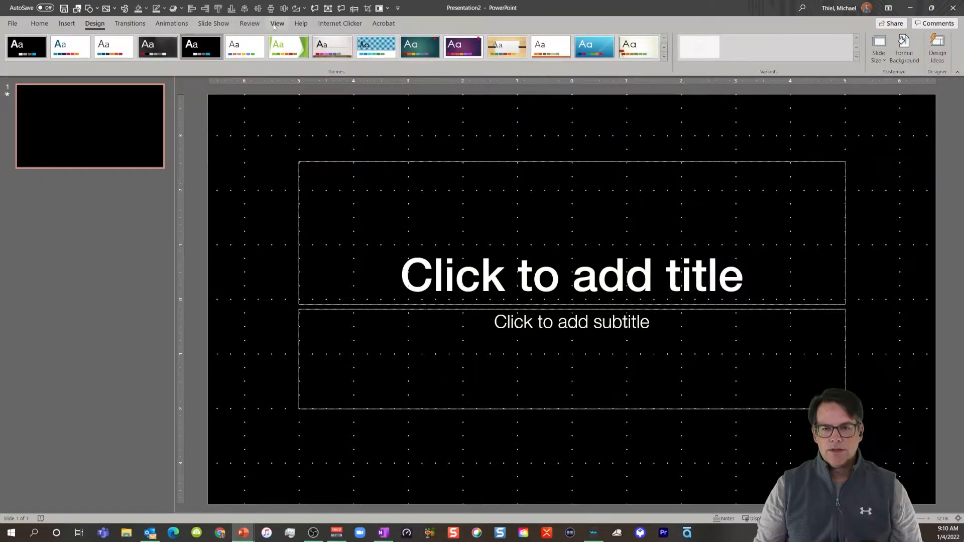
Enter Slide Master view, select the top master and review the theme Fonts and Colors lists
click(277, 23)
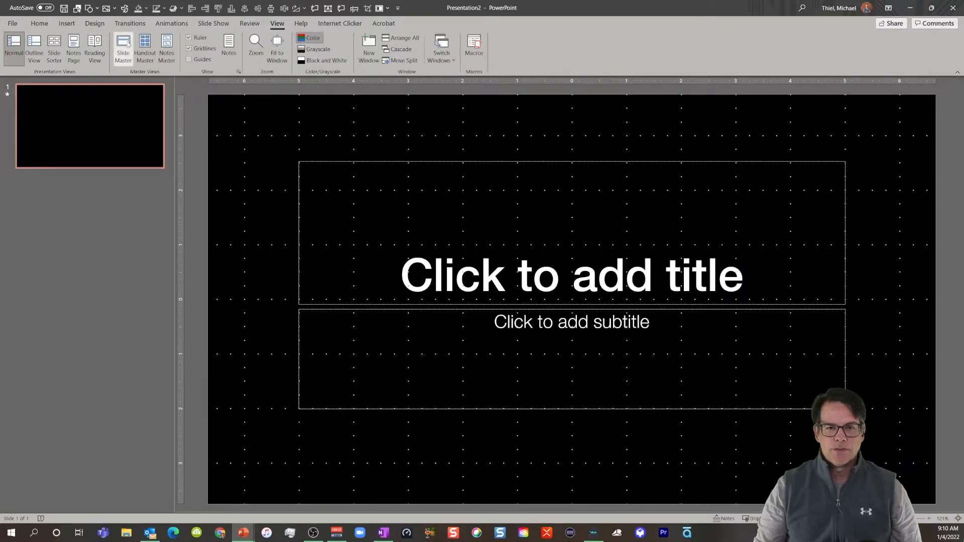
click(123, 48)
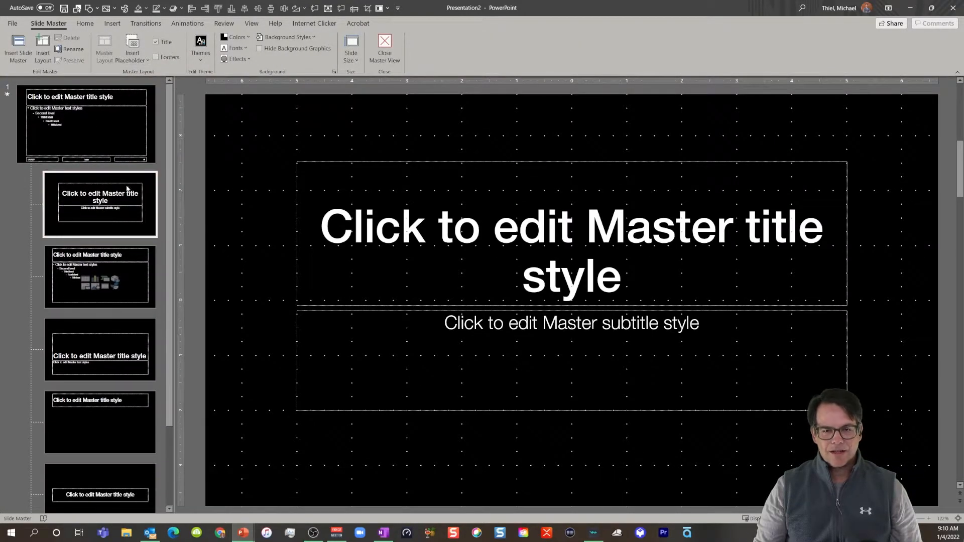
mouse_move(114, 201)
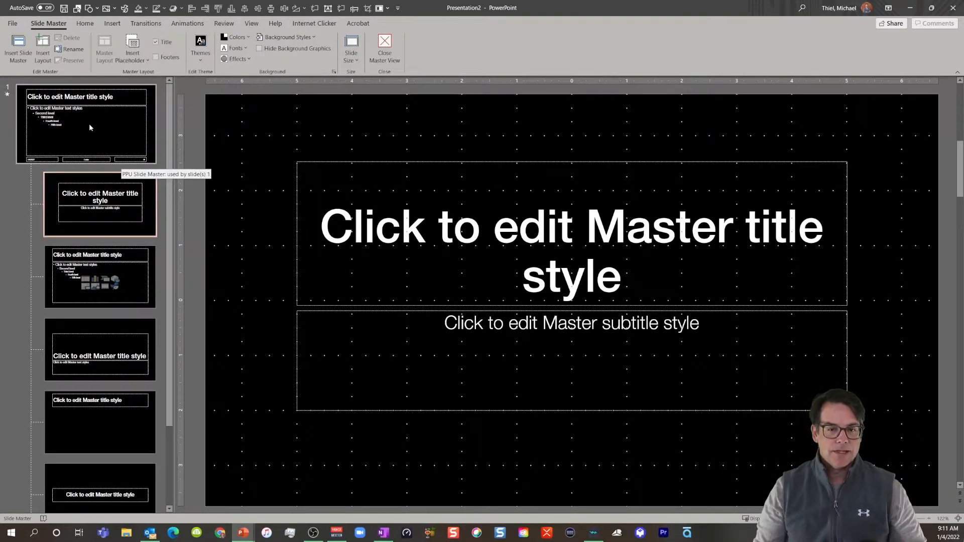
click(85, 123)
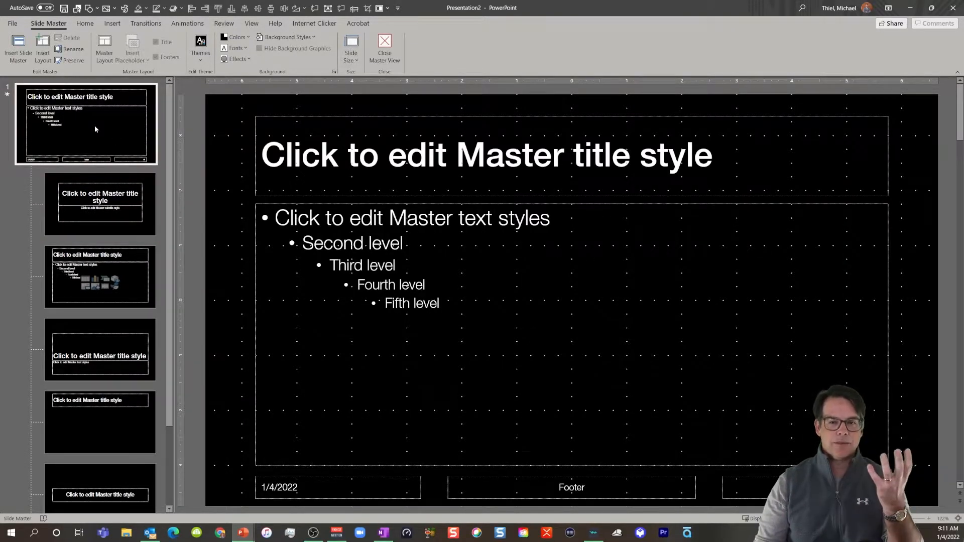
click(236, 48)
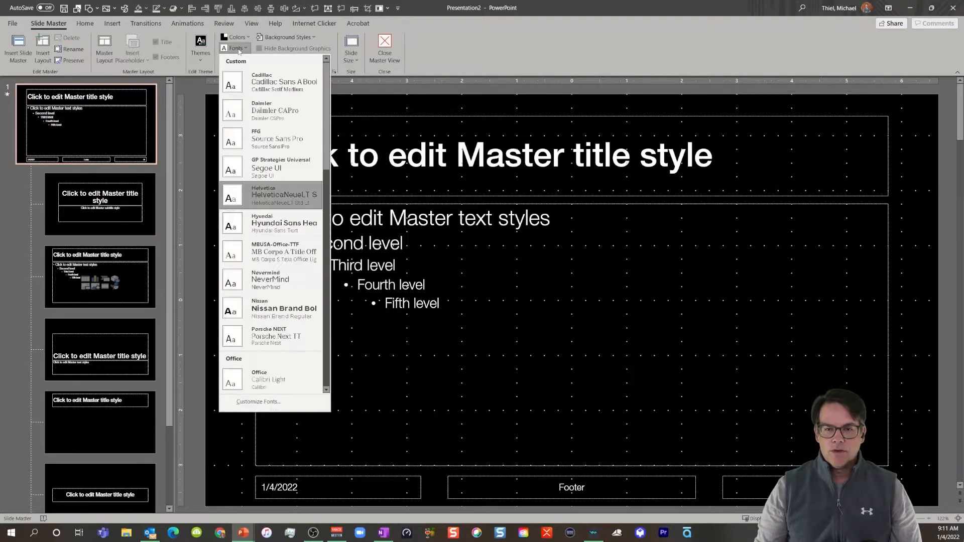
mouse_move(270, 198)
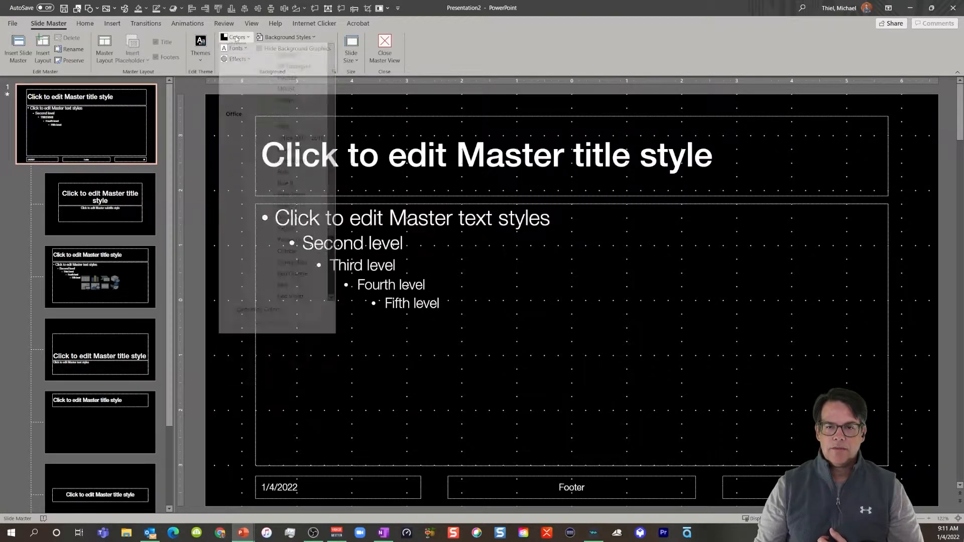
click(236, 37)
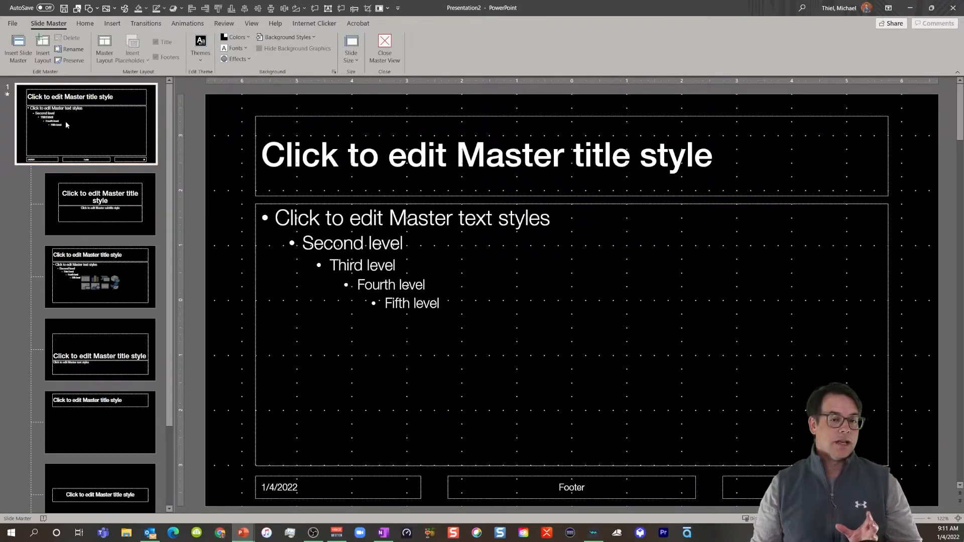
click(146, 23)
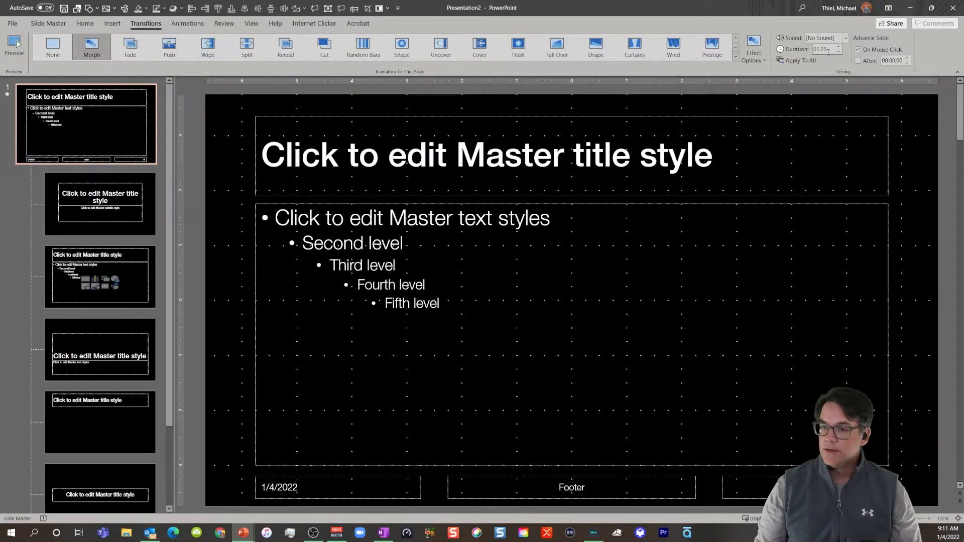
click(100, 204)
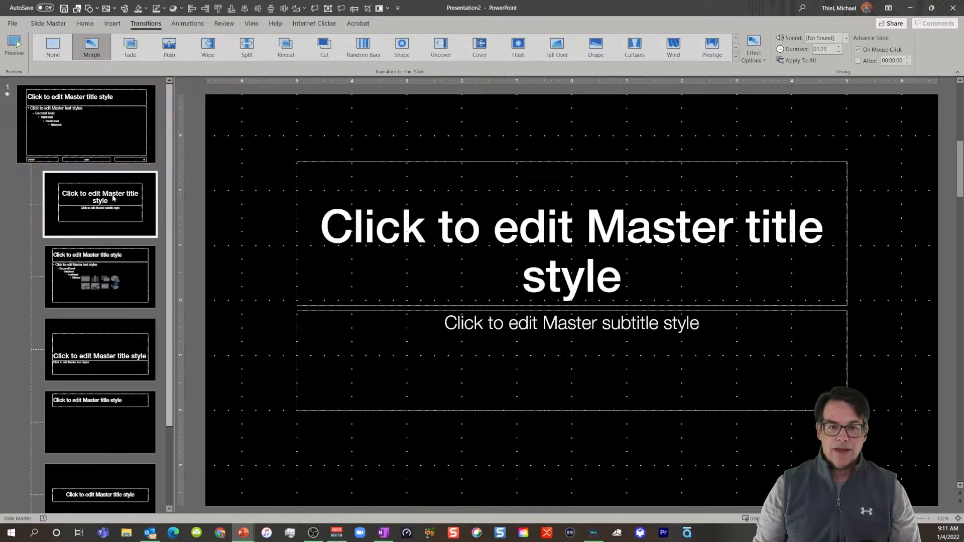
click(100, 351)
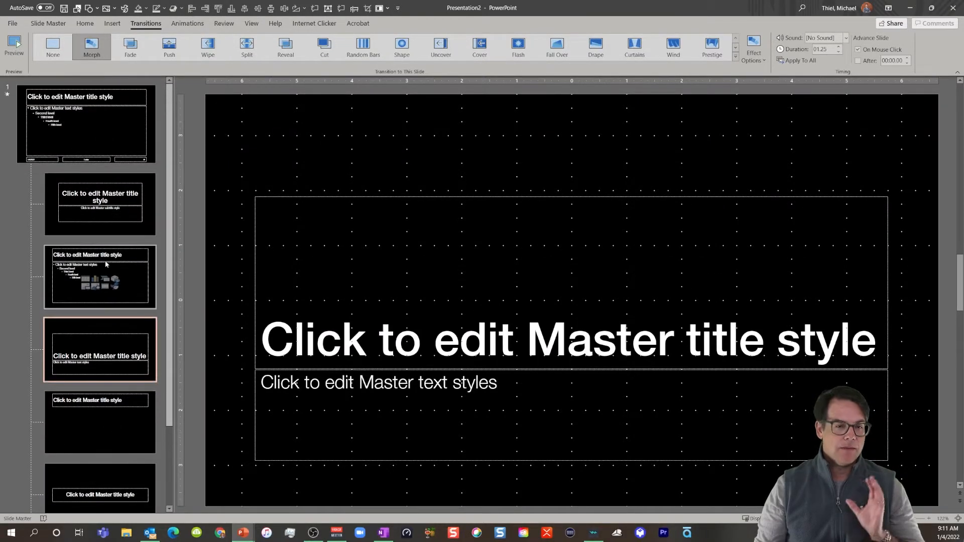
click(86, 124)
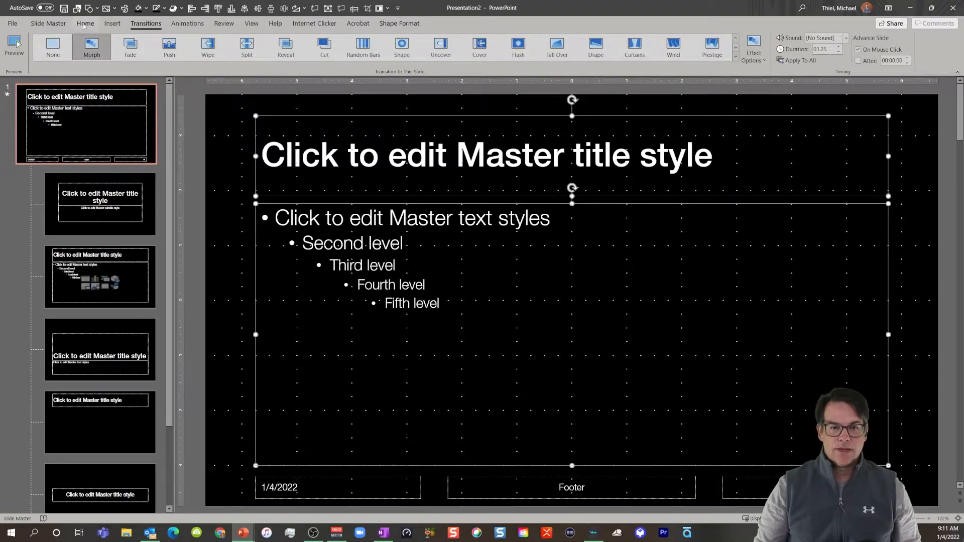
click(84, 23)
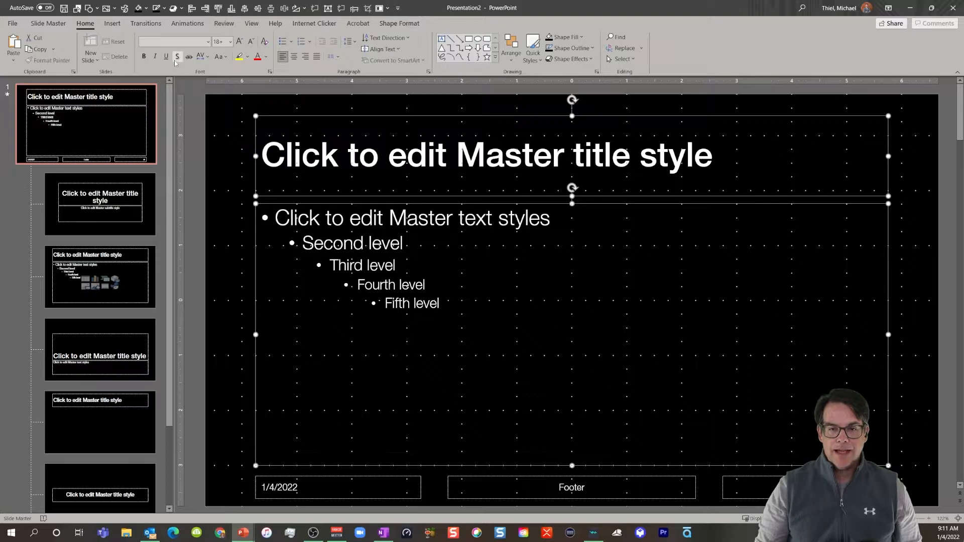
click(220, 199)
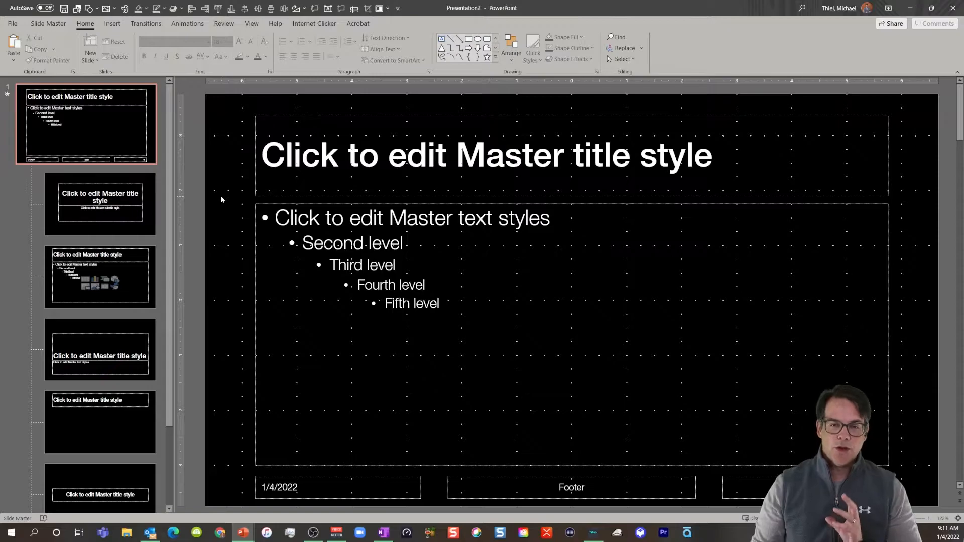
mouse_move(236, 357)
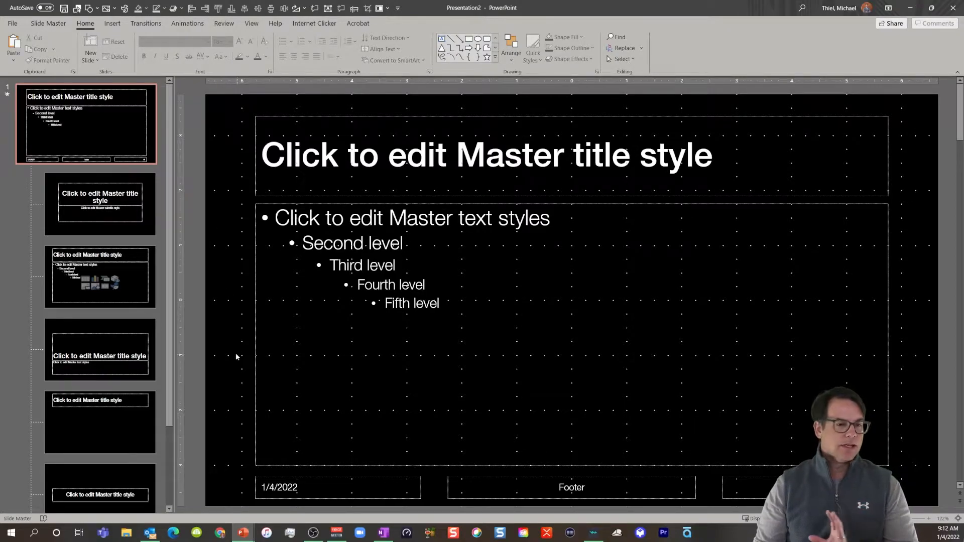
mouse_move(223, 352)
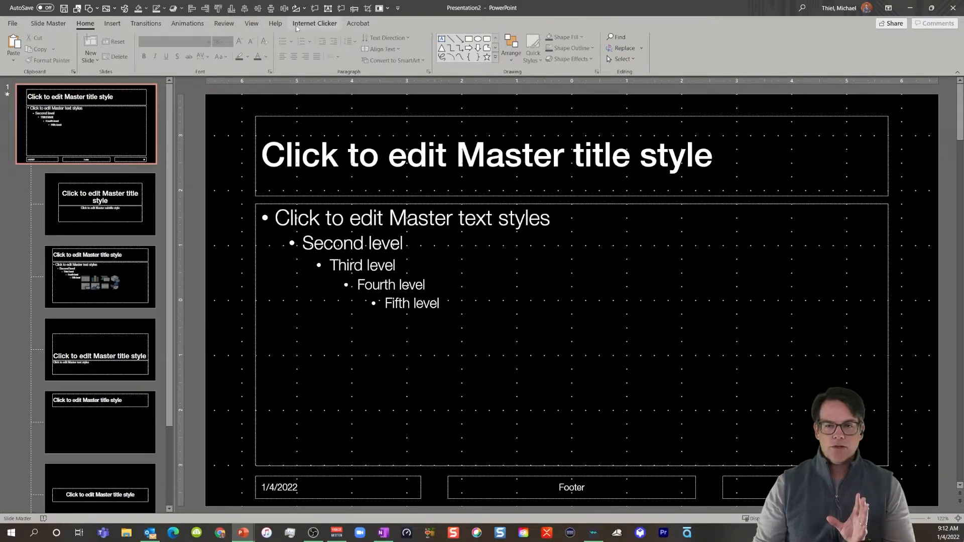
click(49, 23)
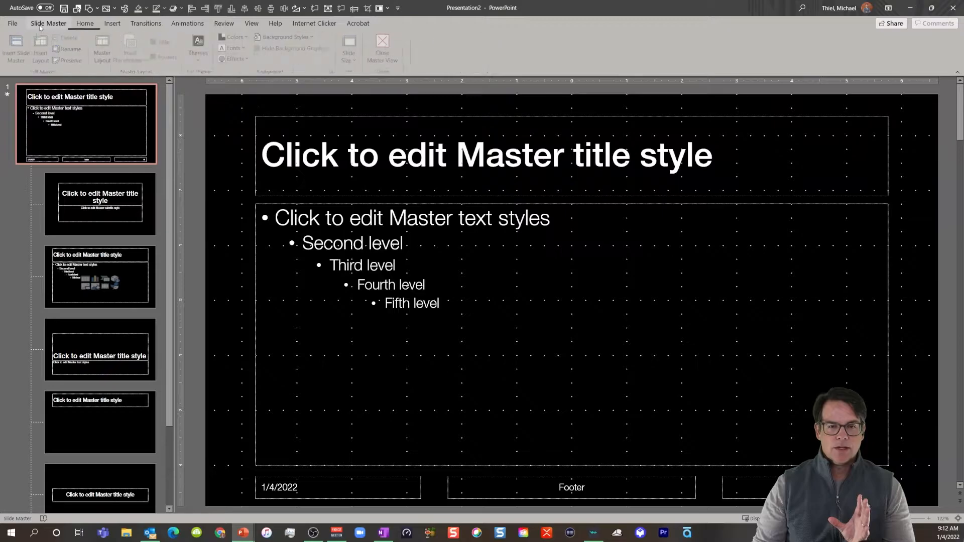
Close master view, set the slide to Title Only and title it 'Full-Screen Imagery'
click(382, 49)
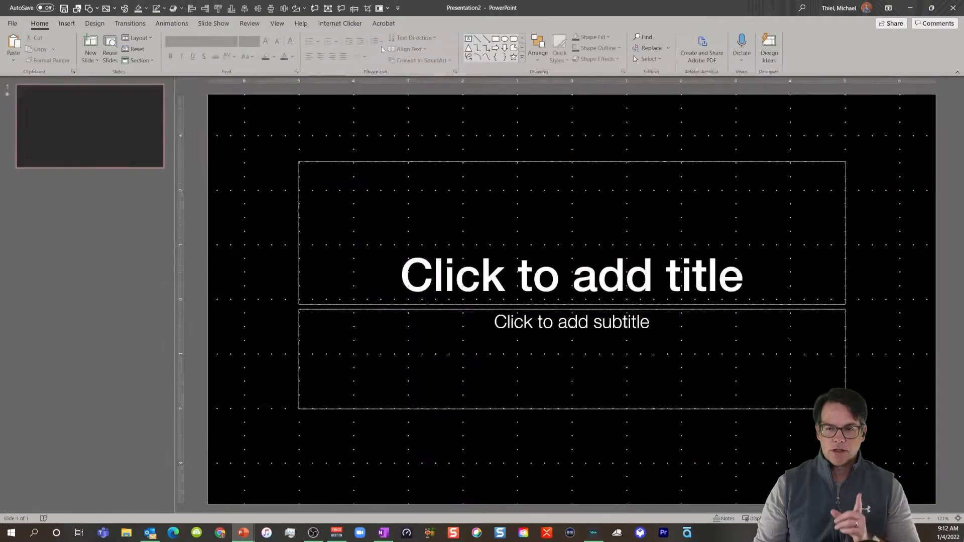
right_click(89, 127)
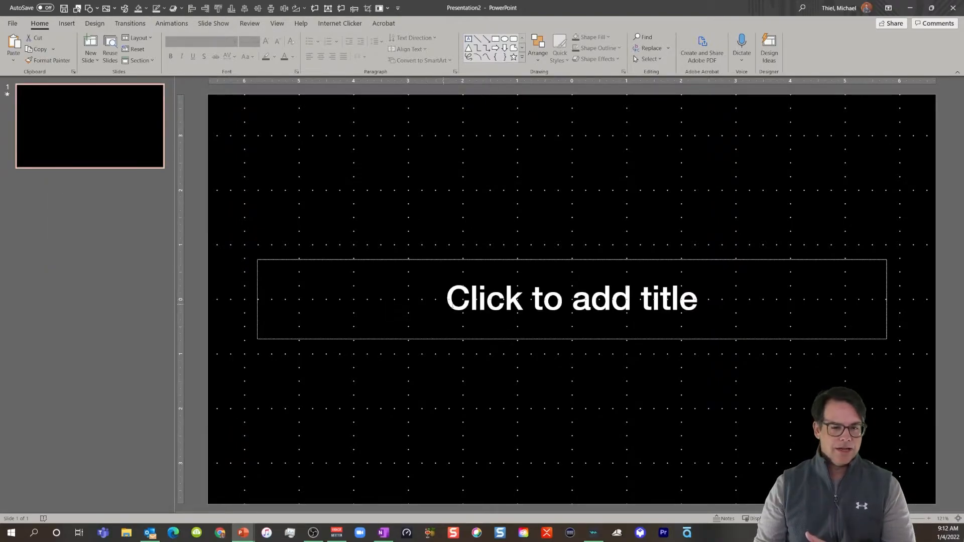
text(Full-Screen Imagery)
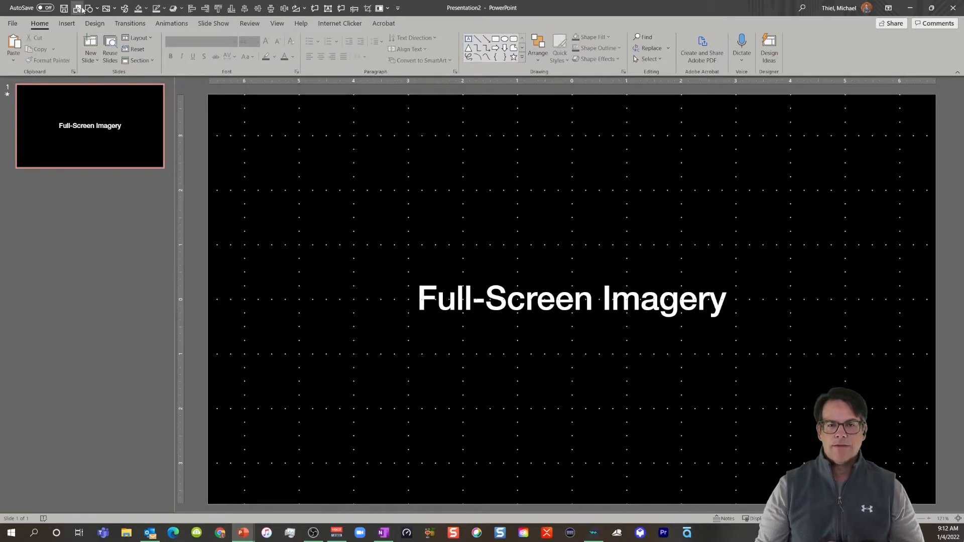
Insert the beakers photo onto the title slide via Pictures, then return to Home
click(66, 23)
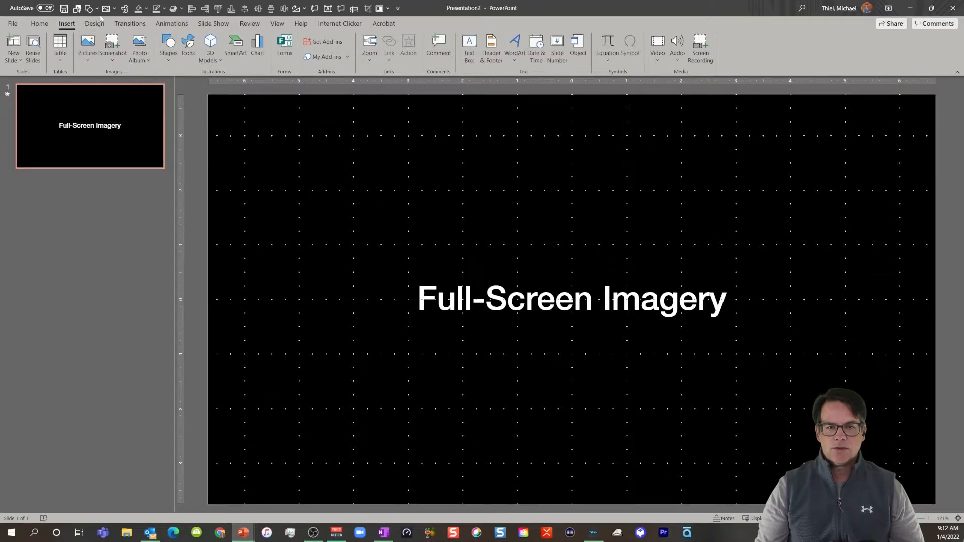
right_click(88, 41)
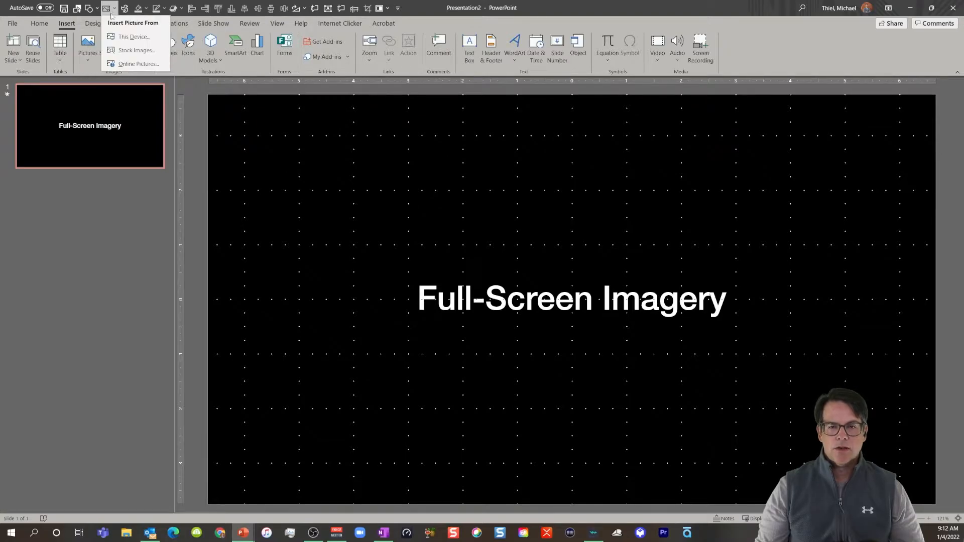
click(133, 36)
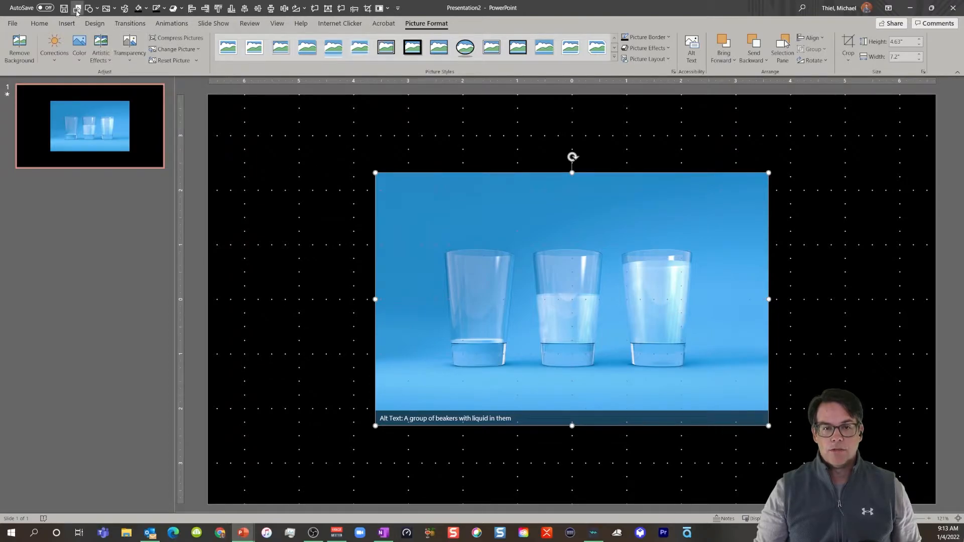
click(781, 48)
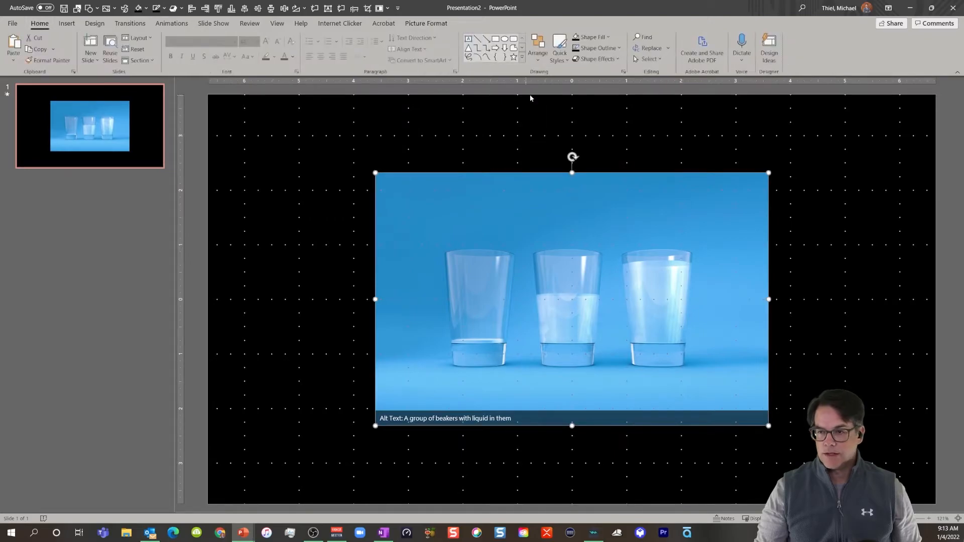
Use the Selection Pane to put Title 3 above Picture 5, then enlarge the photo
click(537, 48)
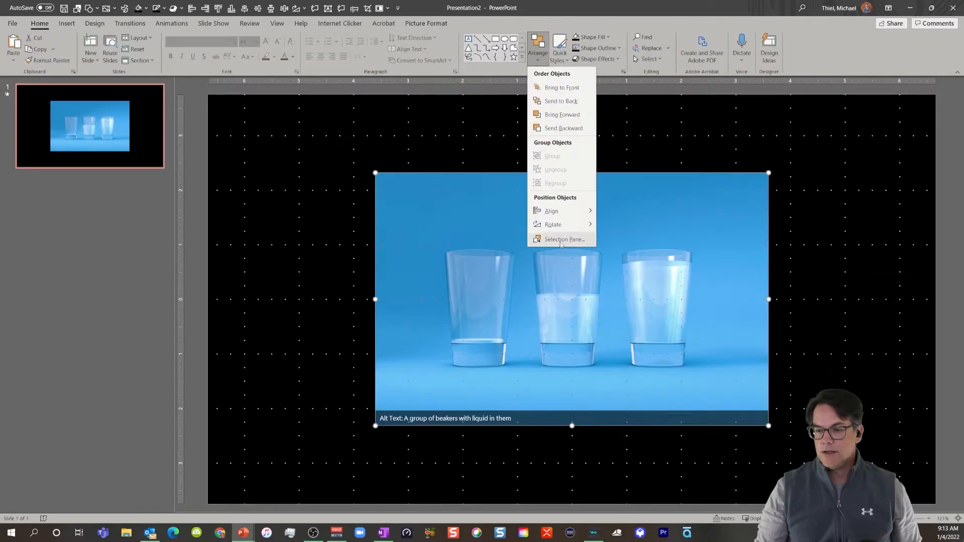
click(564, 239)
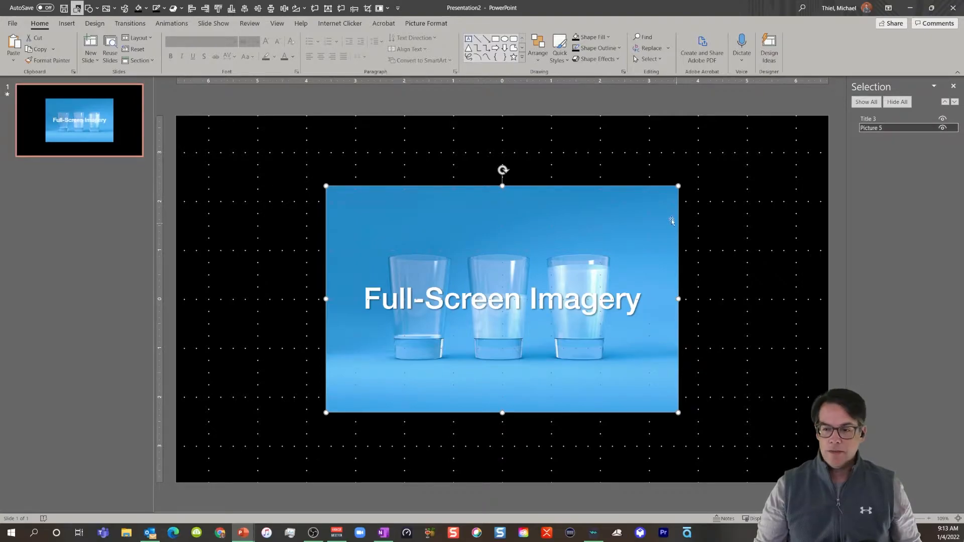
click(732, 256)
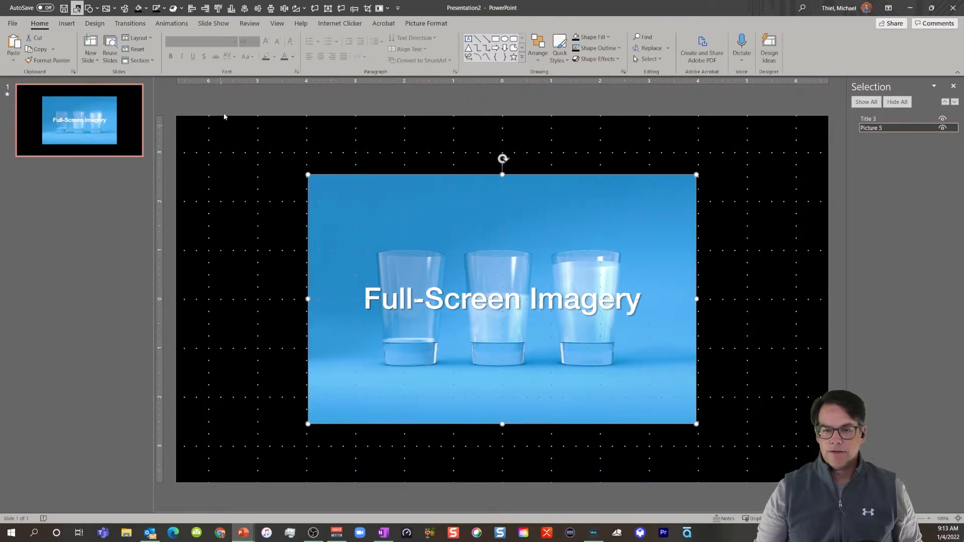
Confirm Grid and Guides settings and stretch the photo to cover the whole slide
click(277, 23)
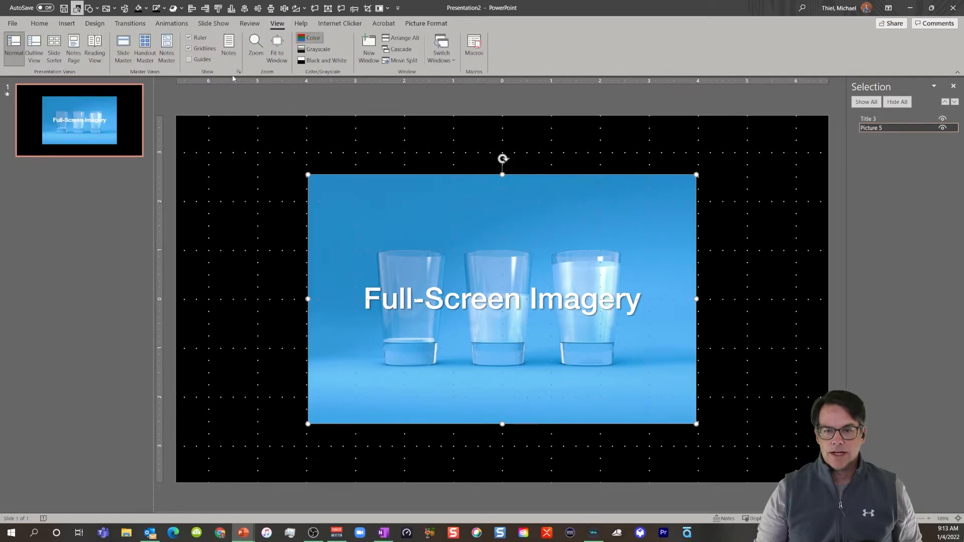
click(238, 71)
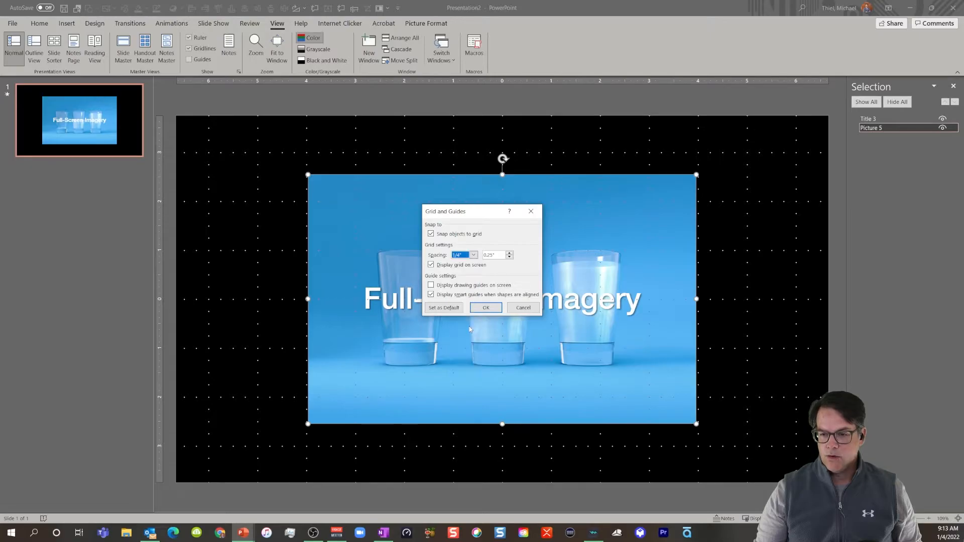
mouse_move(490, 316)
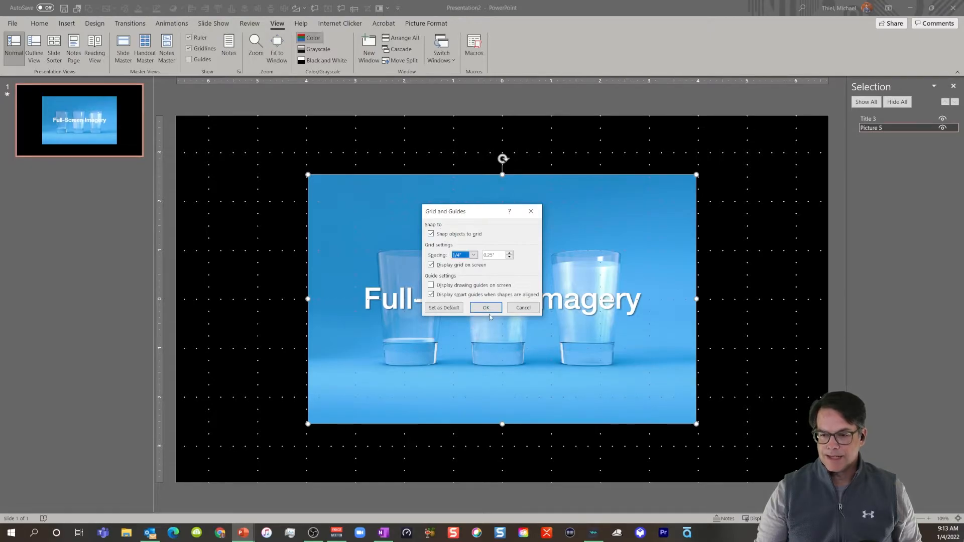
click(485, 307)
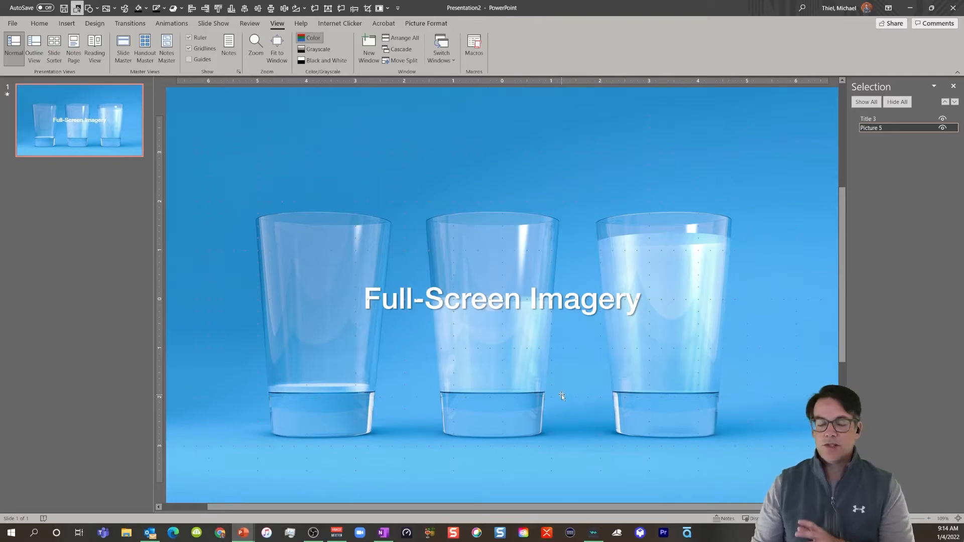
mouse_move(207, 251)
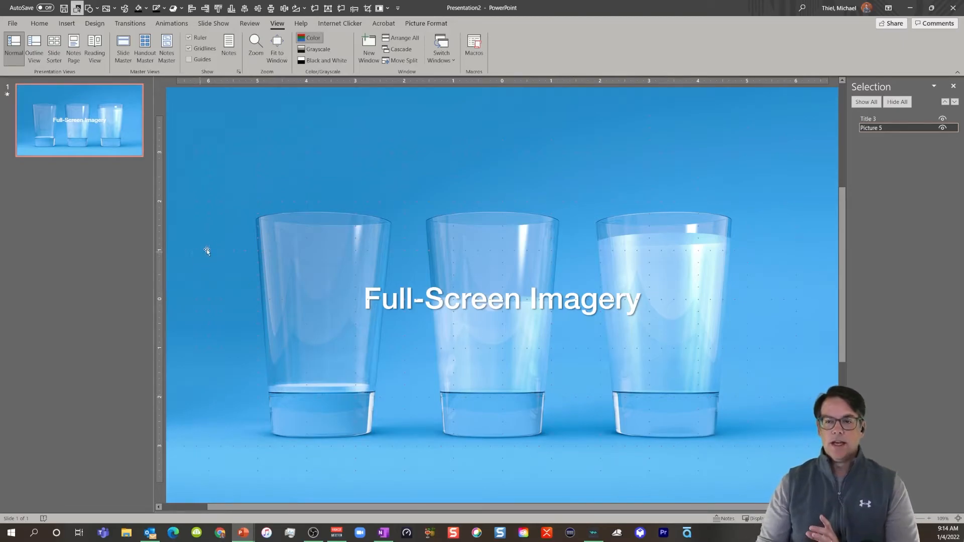
mouse_move(453, 148)
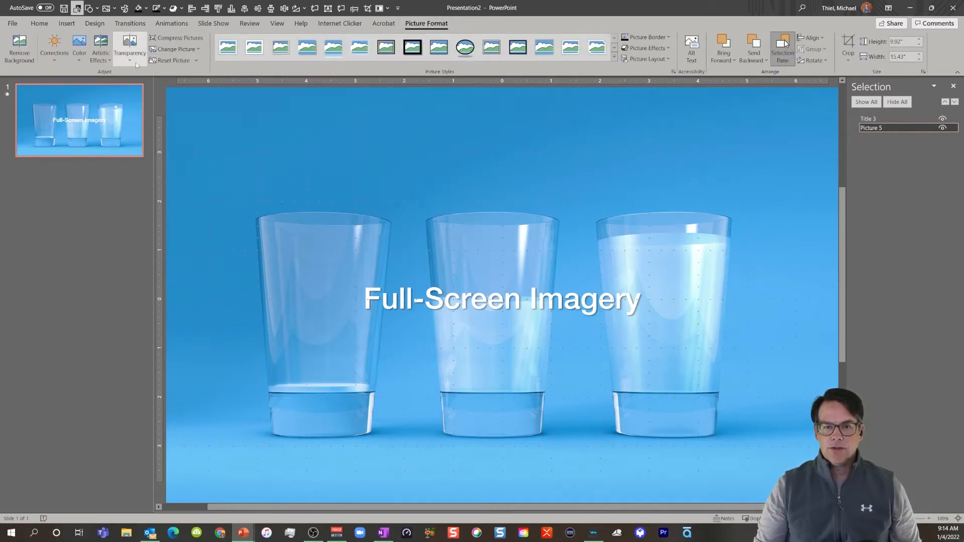
Give the full-slide beakers photo a strong transparency preset of about 65%
click(130, 48)
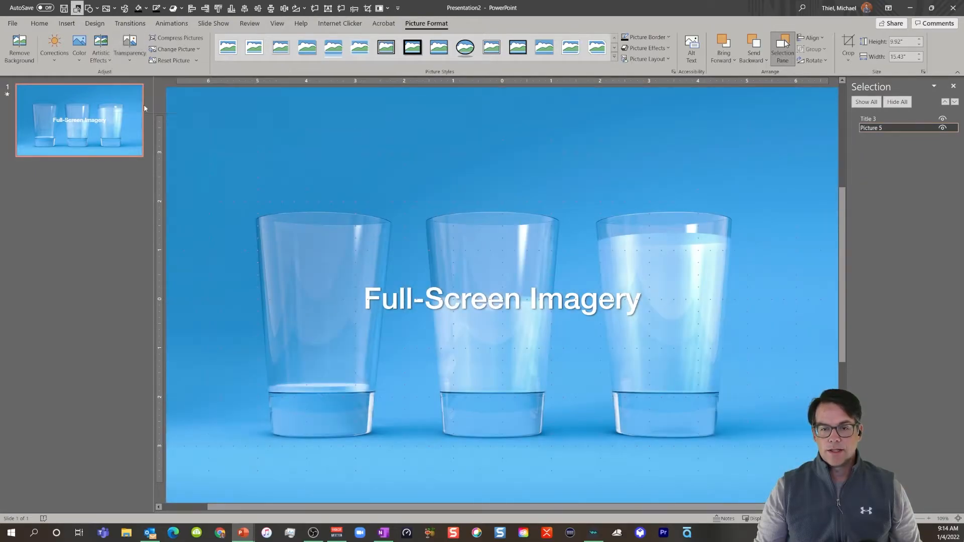
click(129, 49)
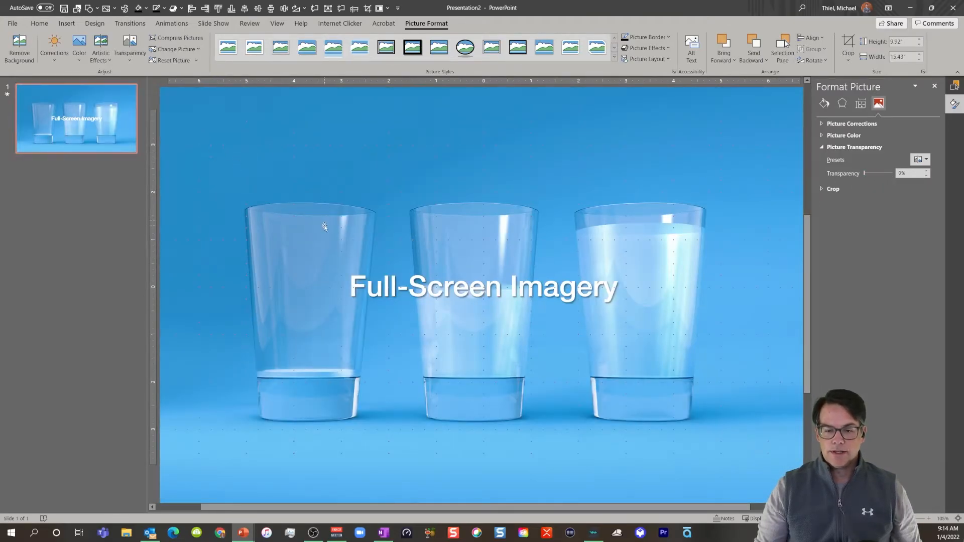
click(130, 48)
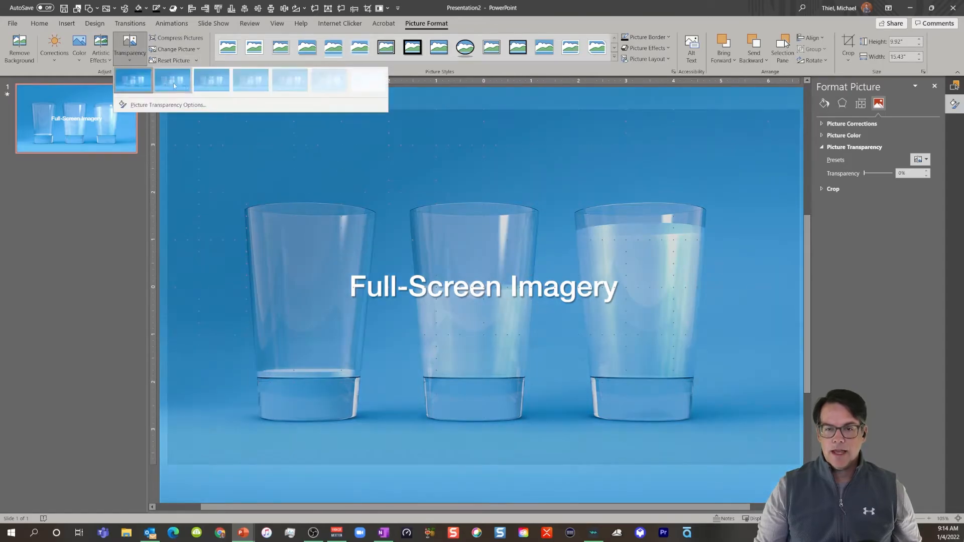
click(289, 81)
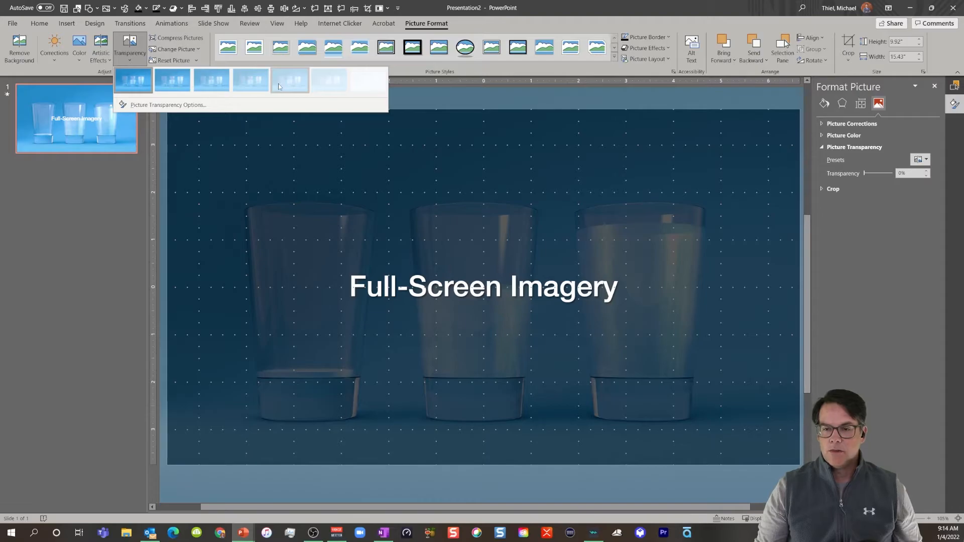
click(289, 80)
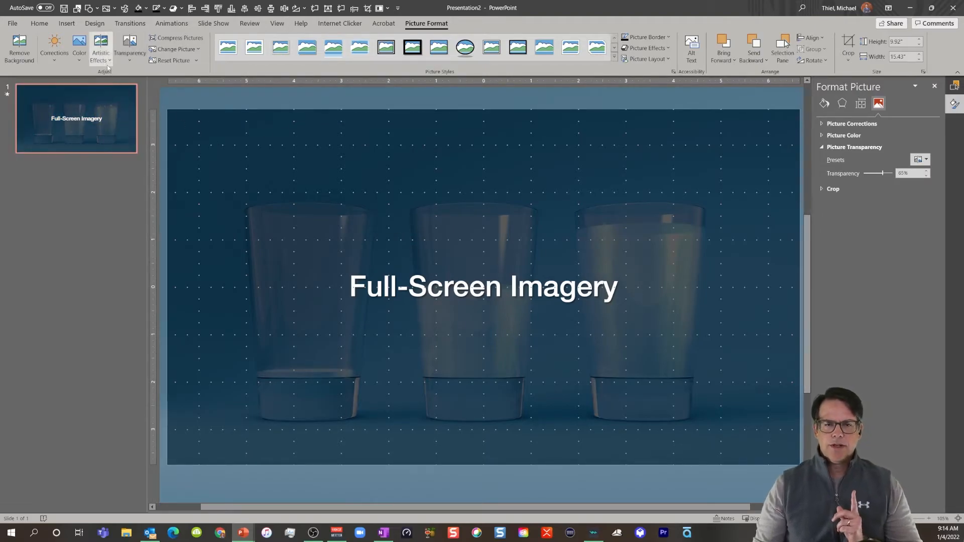
Bring up the Format Background pane for the slide
click(101, 48)
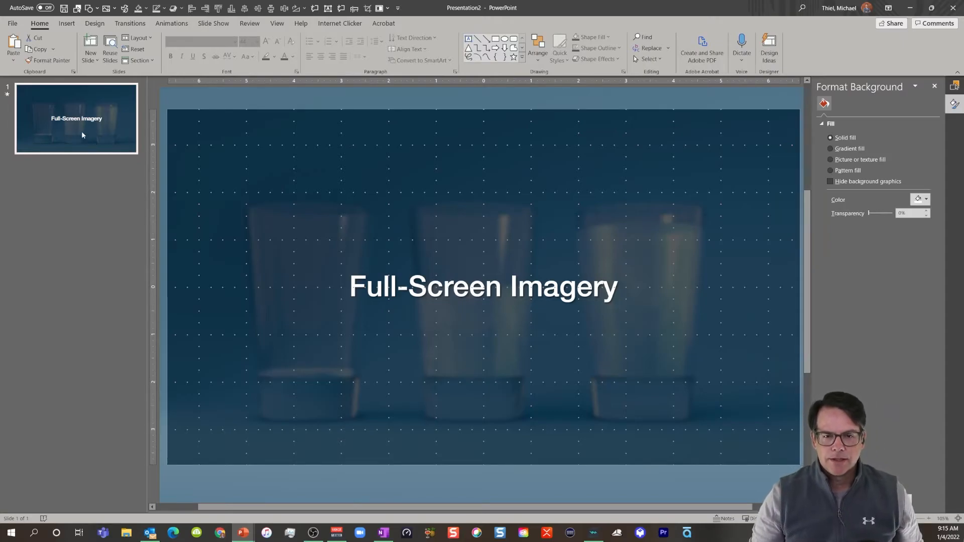
Duplicate slide 1 and give slide 2 a Title and Content layout for the Point A–D bullets
right_click(77, 118)
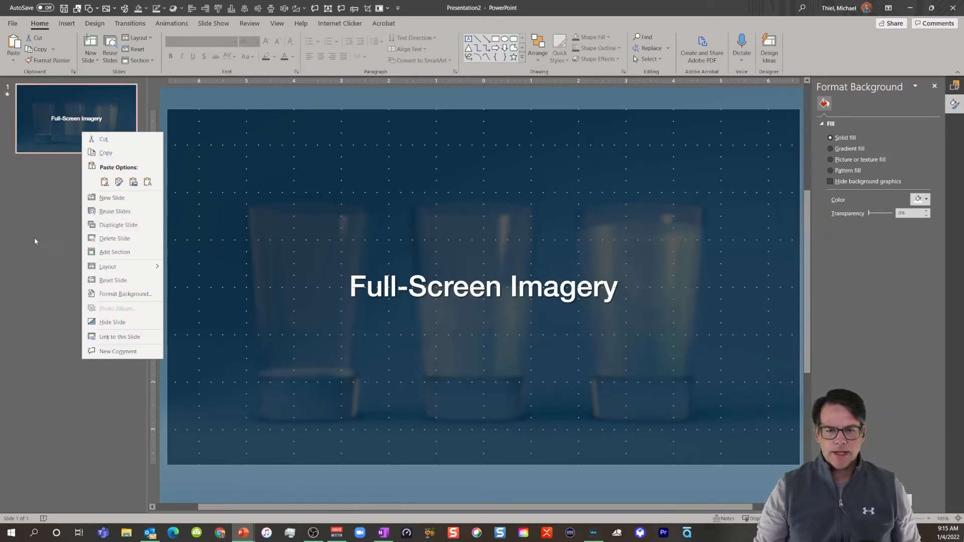
click(77, 118)
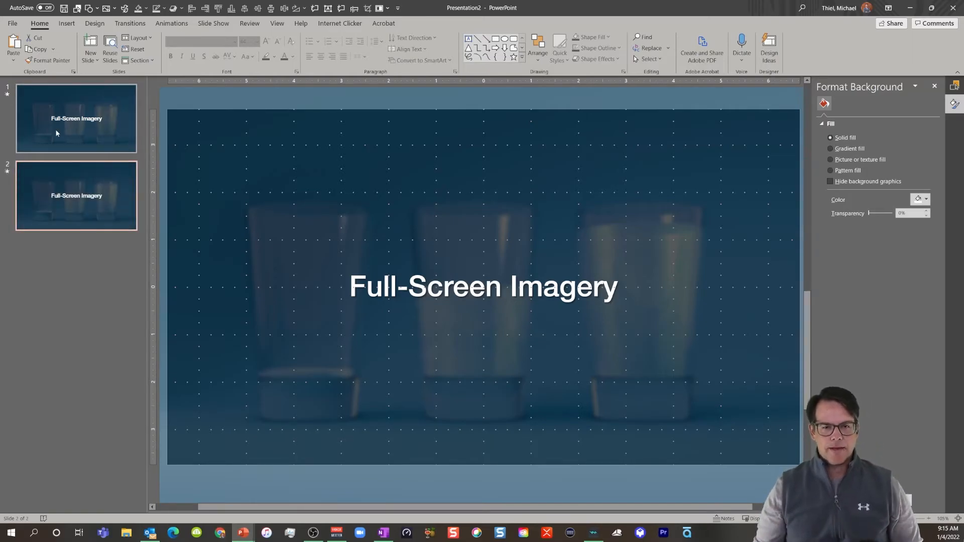
right_click(75, 195)
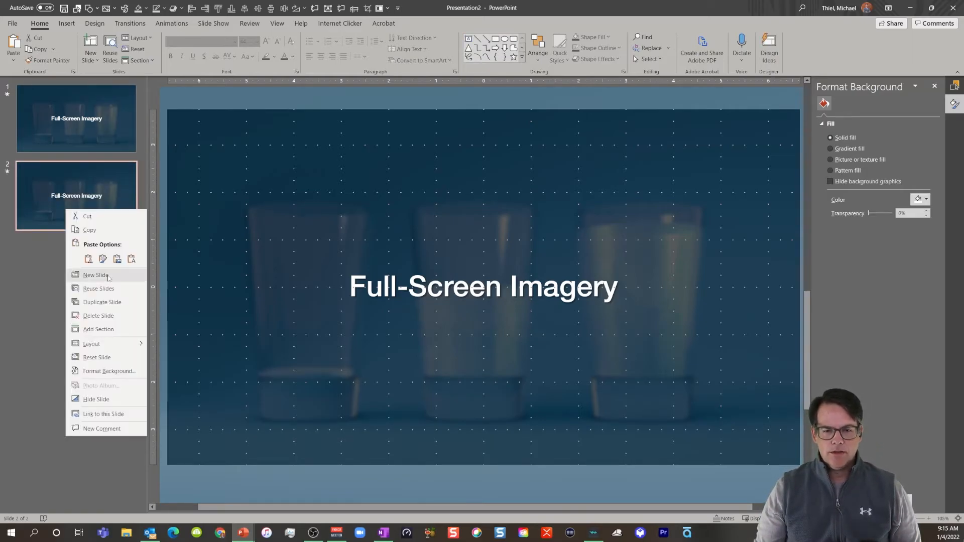
click(91, 343)
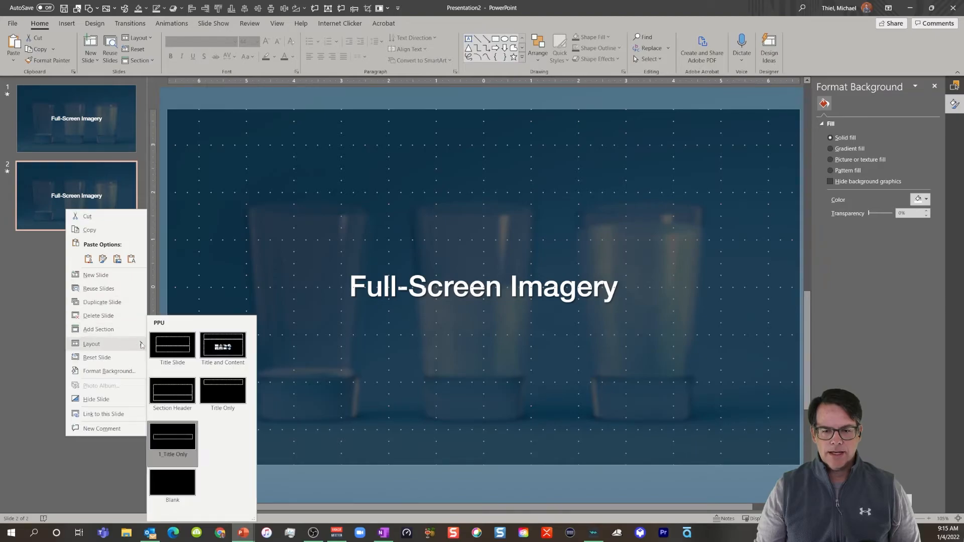
mouse_move(223, 349)
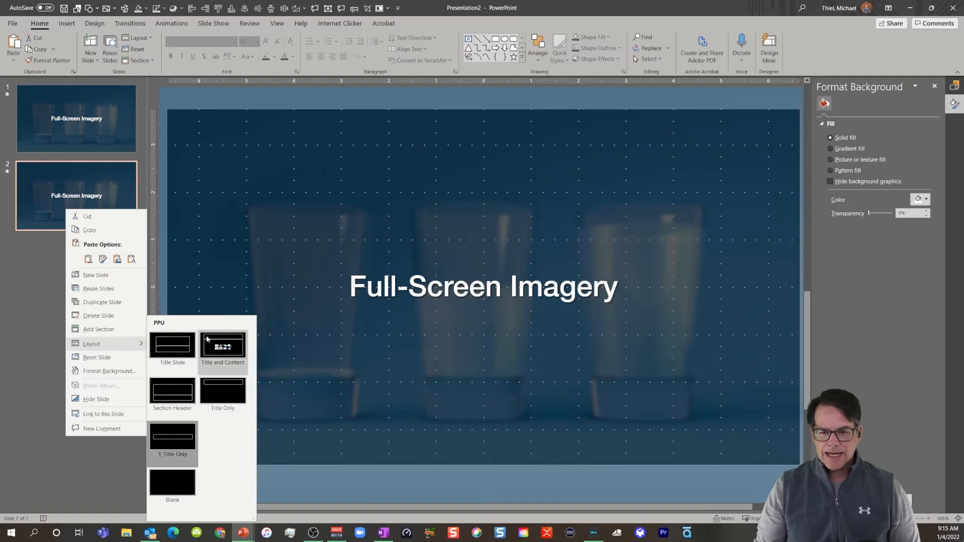
mouse_move(232, 369)
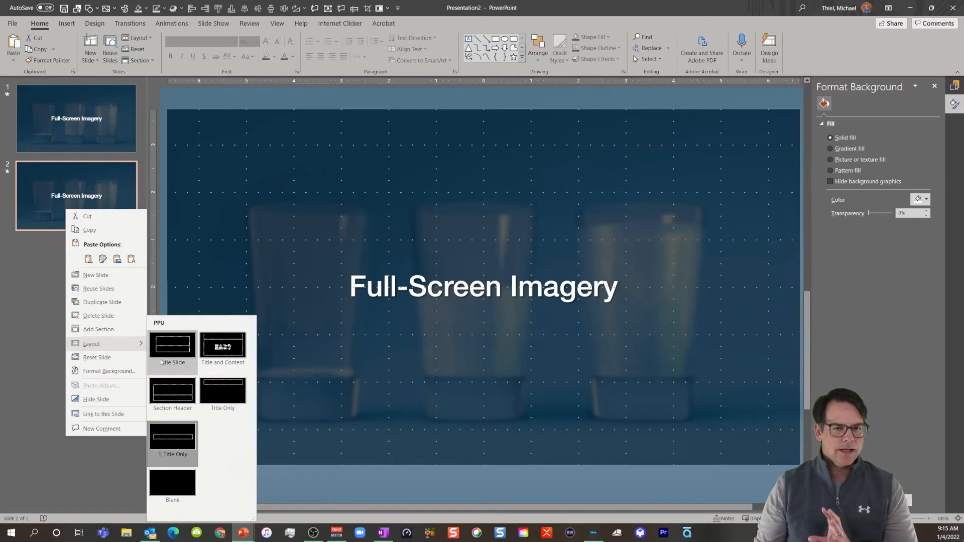
mouse_move(190, 353)
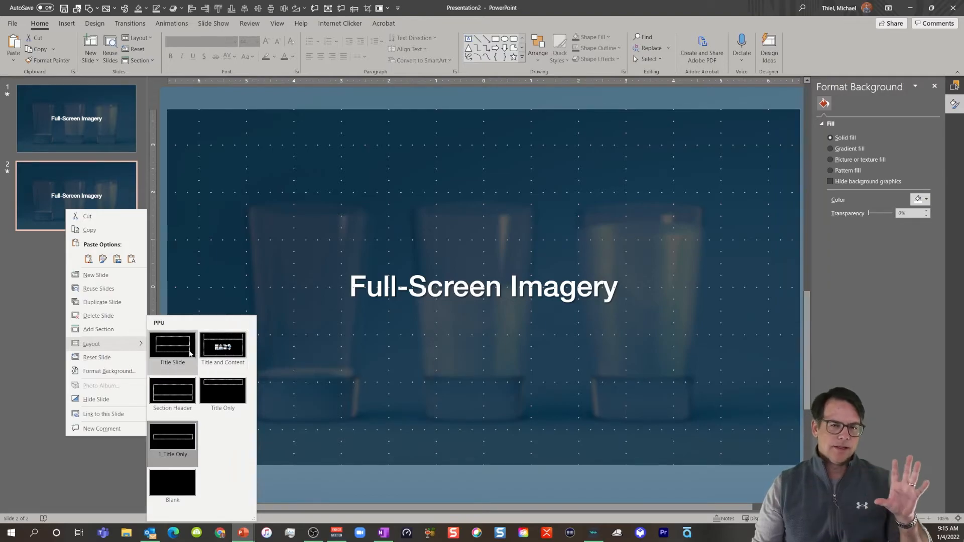
mouse_move(223, 347)
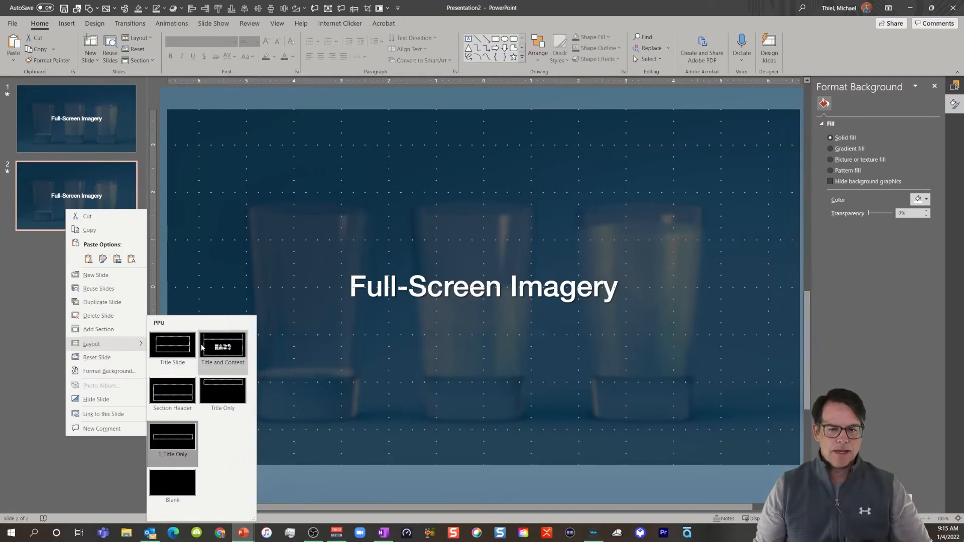
click(223, 347)
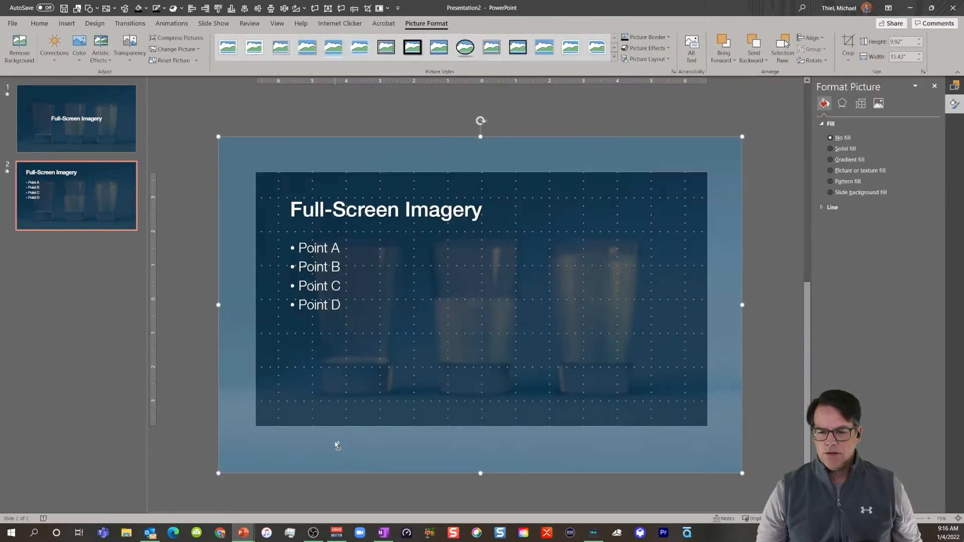
Reset the beakers photo on slide 2 to its original bright, opaque look
click(402, 455)
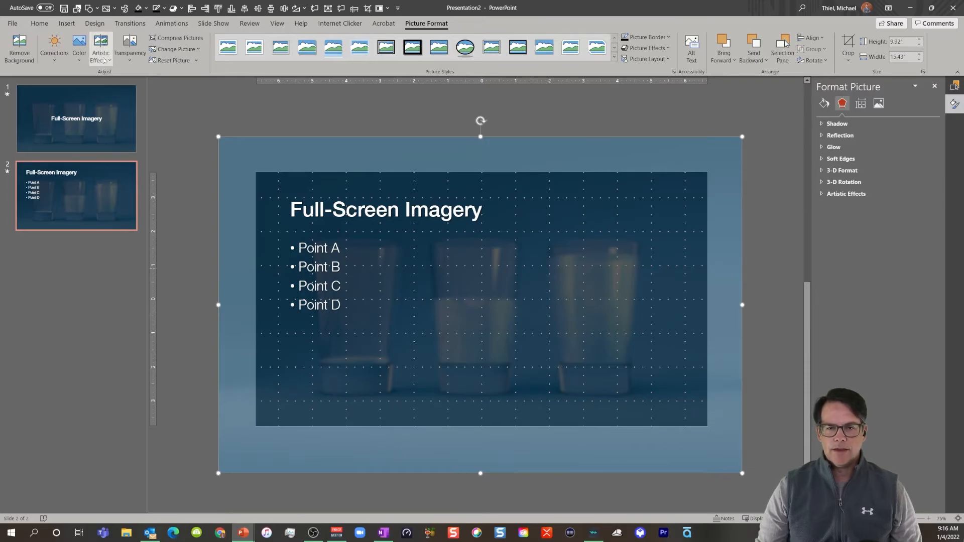
click(101, 48)
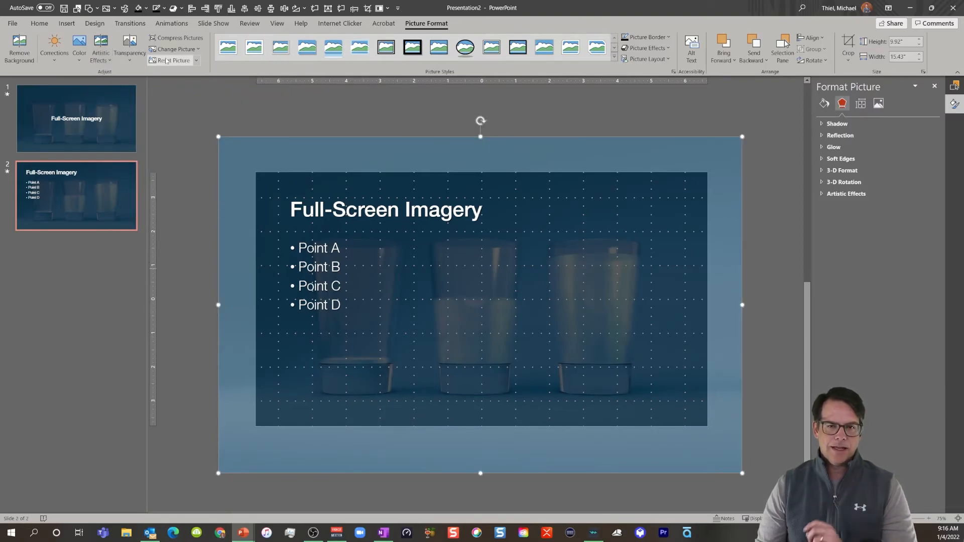
click(129, 47)
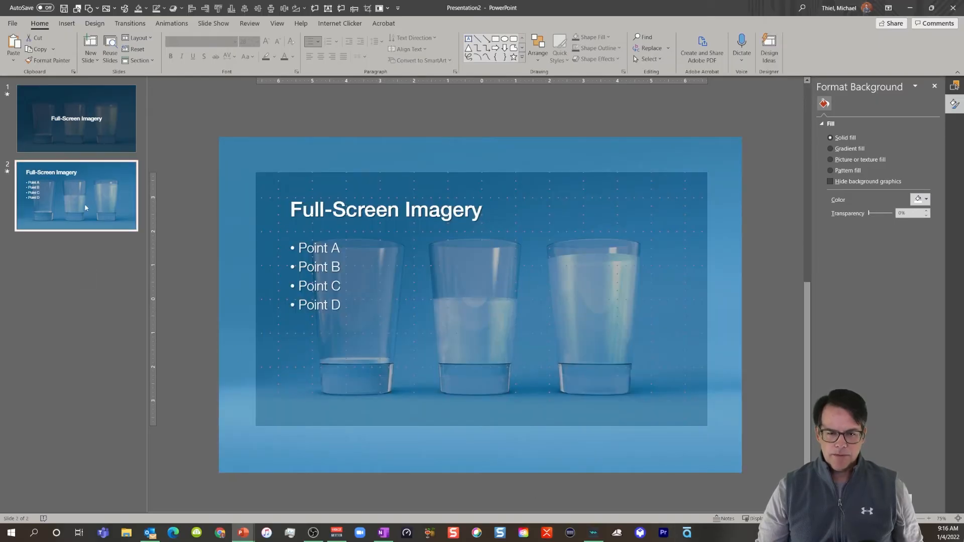
Duplicate slide 2 into a third beakers slide with Point A–D bullets, then return to slide 1
click(506, 354)
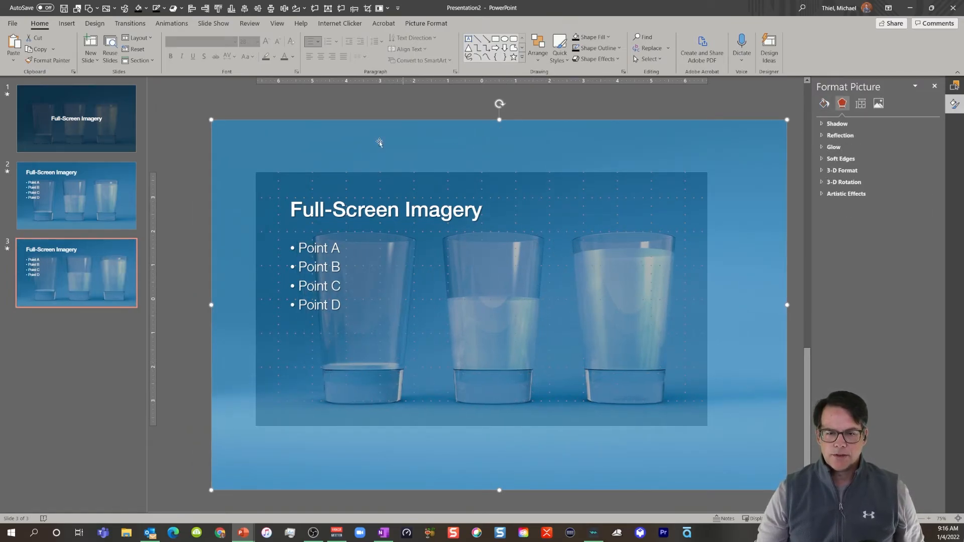
click(76, 118)
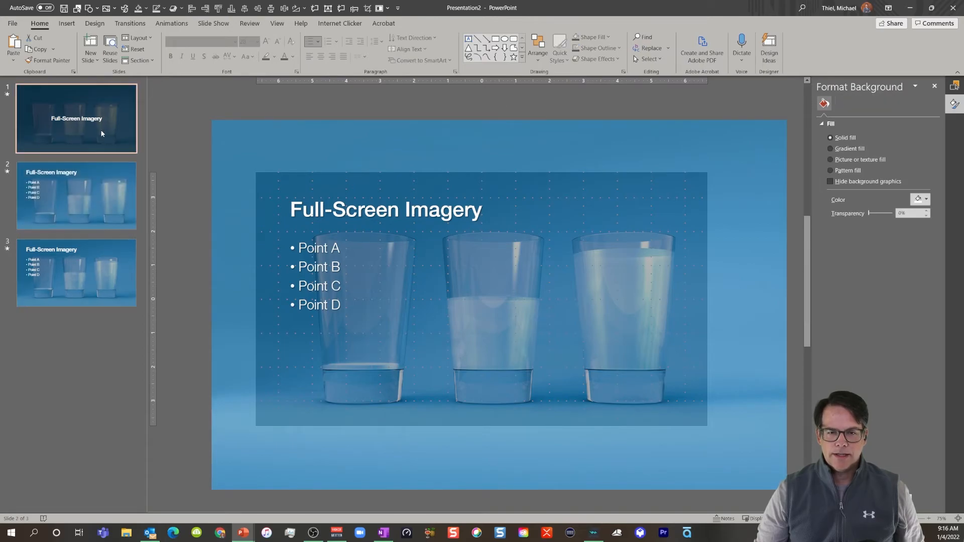